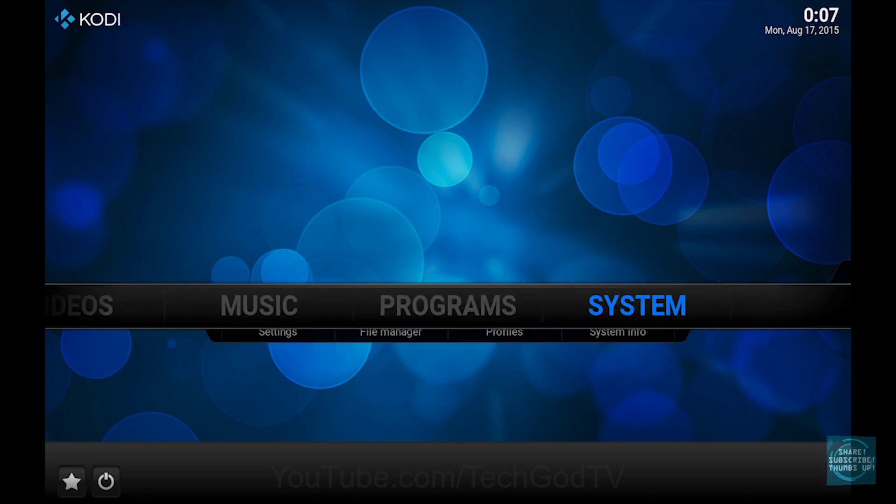
- Go from the Kodi home screen into System settings and then Appearance
left_click(278, 331)
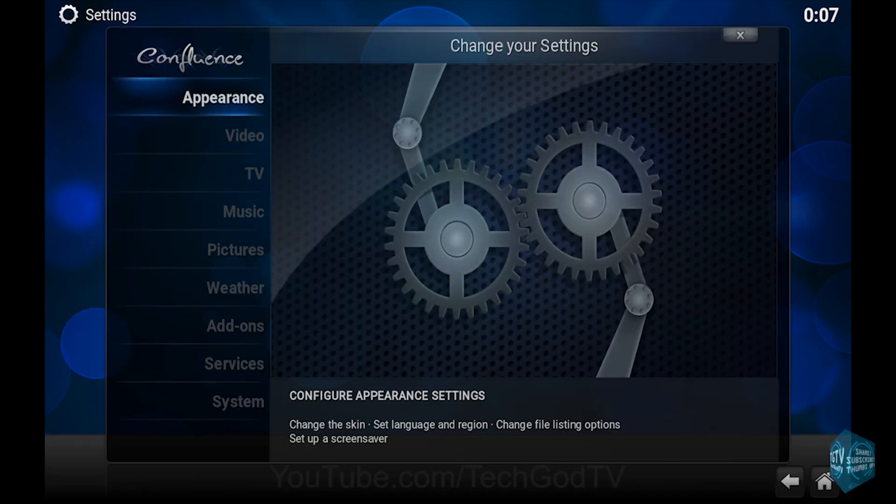
left_click(740, 35)
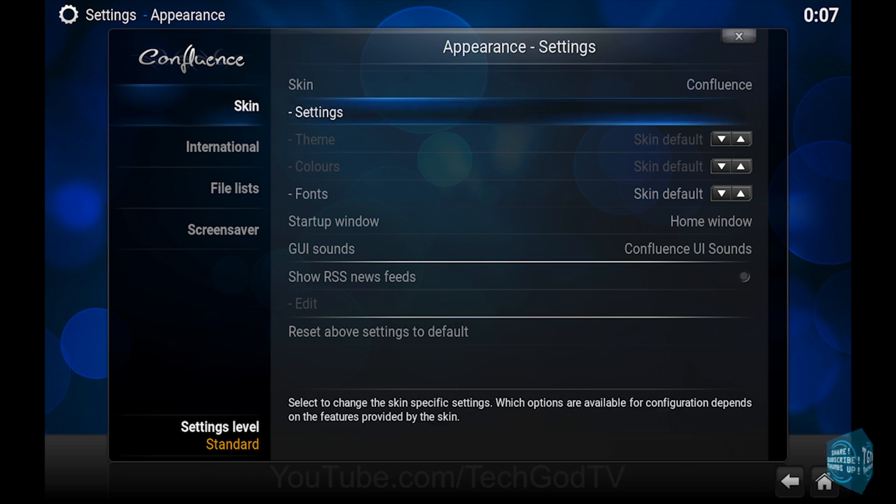
- Enter the Confluence skin's own settings and its Background options
left_click(316, 112)
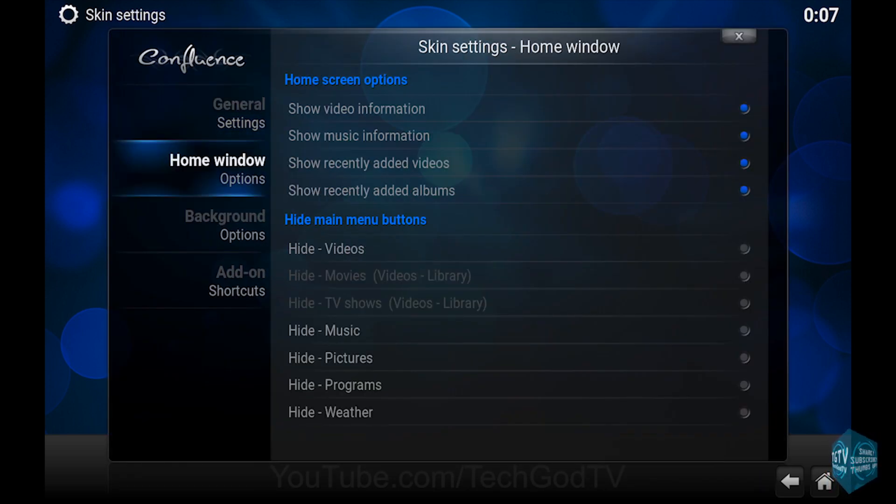
left_click(225, 225)
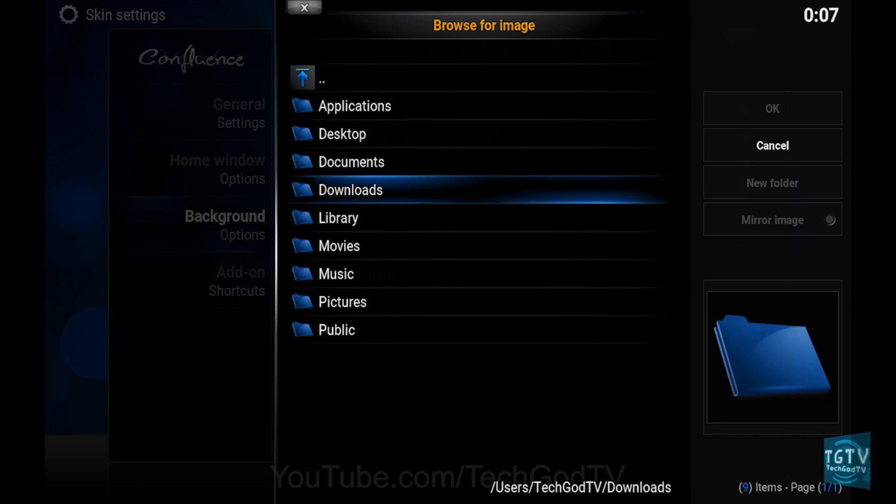
- Browse into the Downloads folder to pick the custom background image
double_click(351, 189)
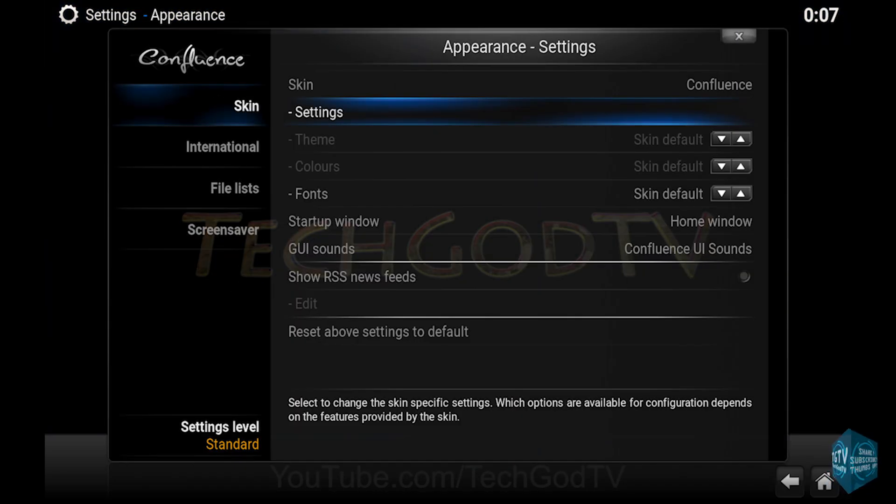
- Back out of Skin settings to Appearance with the TechGodTV background applied
left_click(738, 36)
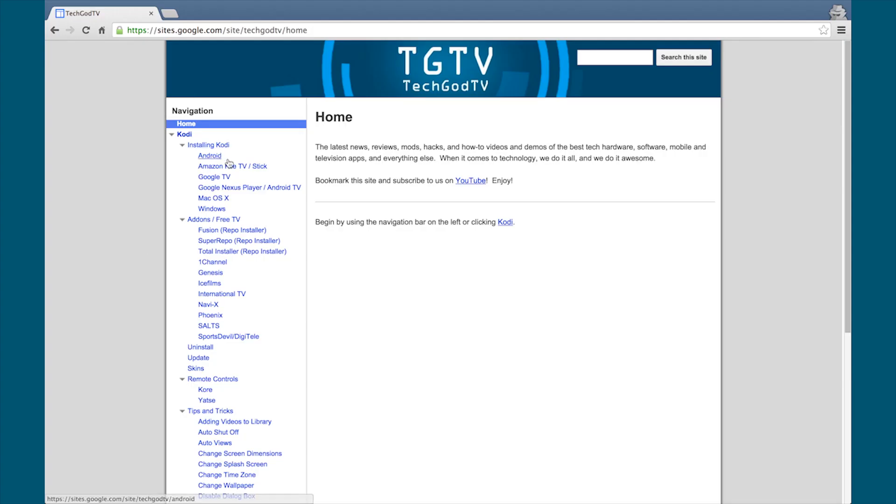
- View the Amazon Fire TV / Stick and Google Nexus Player / Android TV guide pages on TechGodTV
left_click(233, 166)
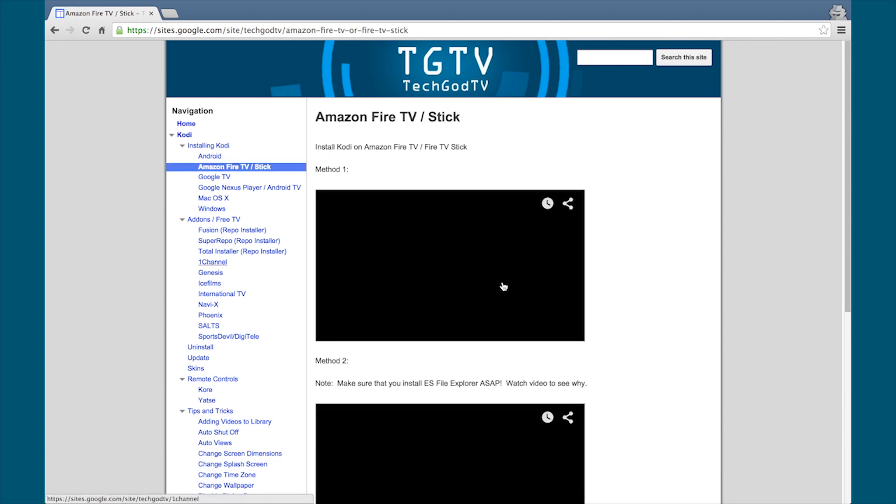
scroll("down", 3)
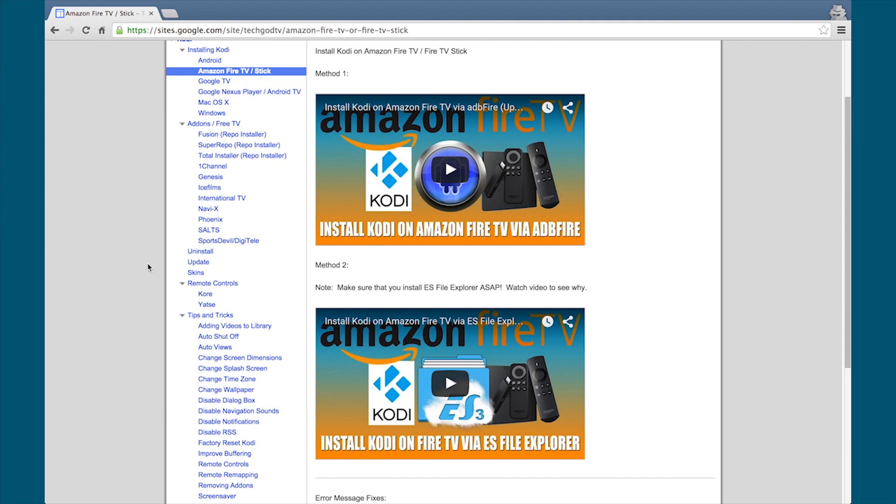
left_click(249, 91)
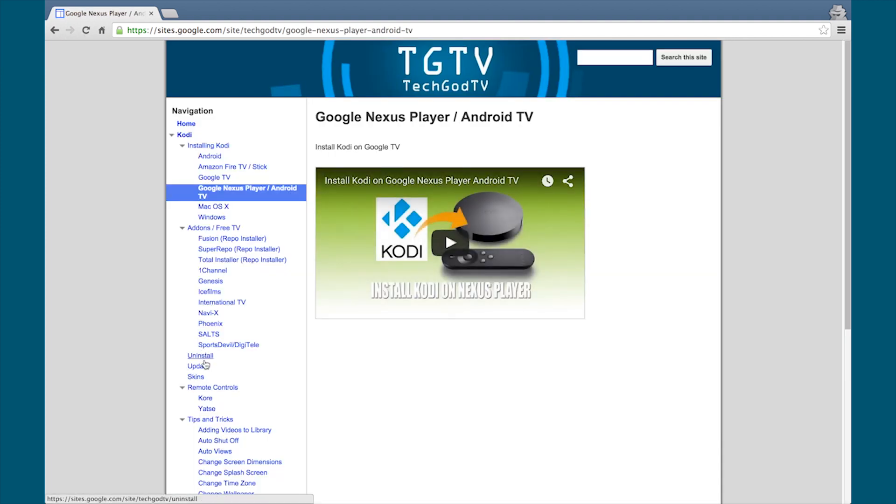